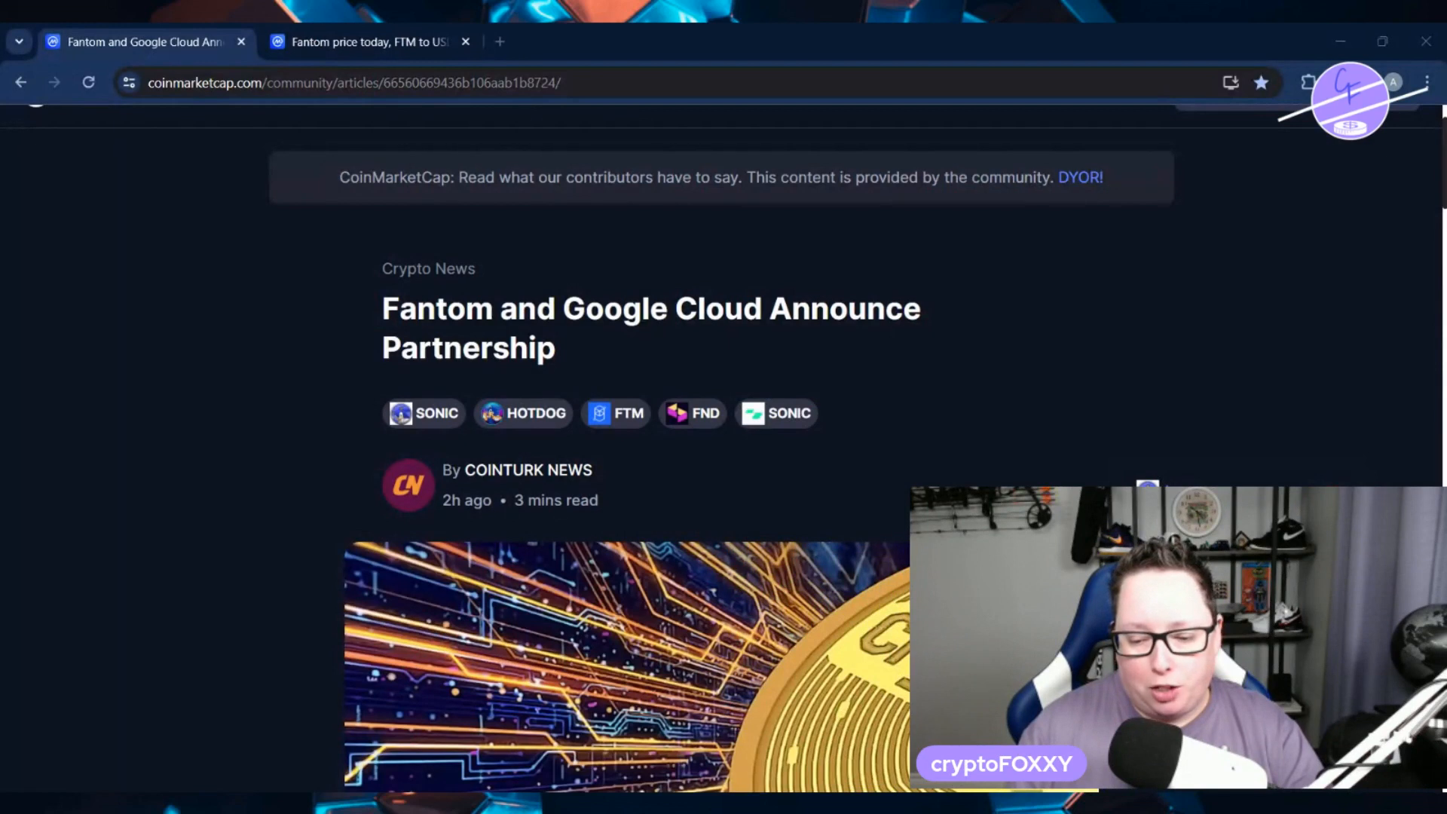
pyautogui.moveTo(290, 389)
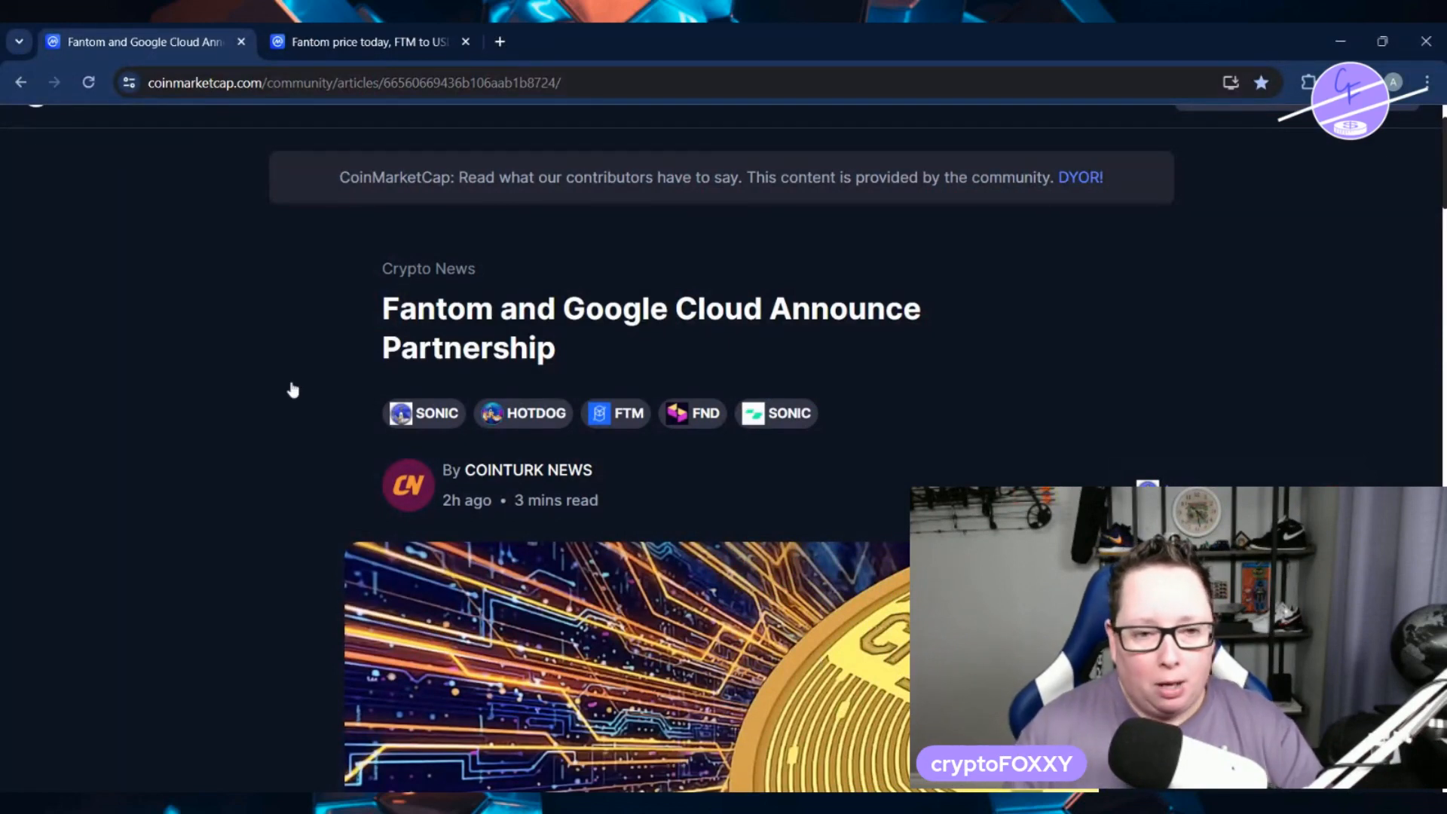
pyautogui.moveTo(192, 448)
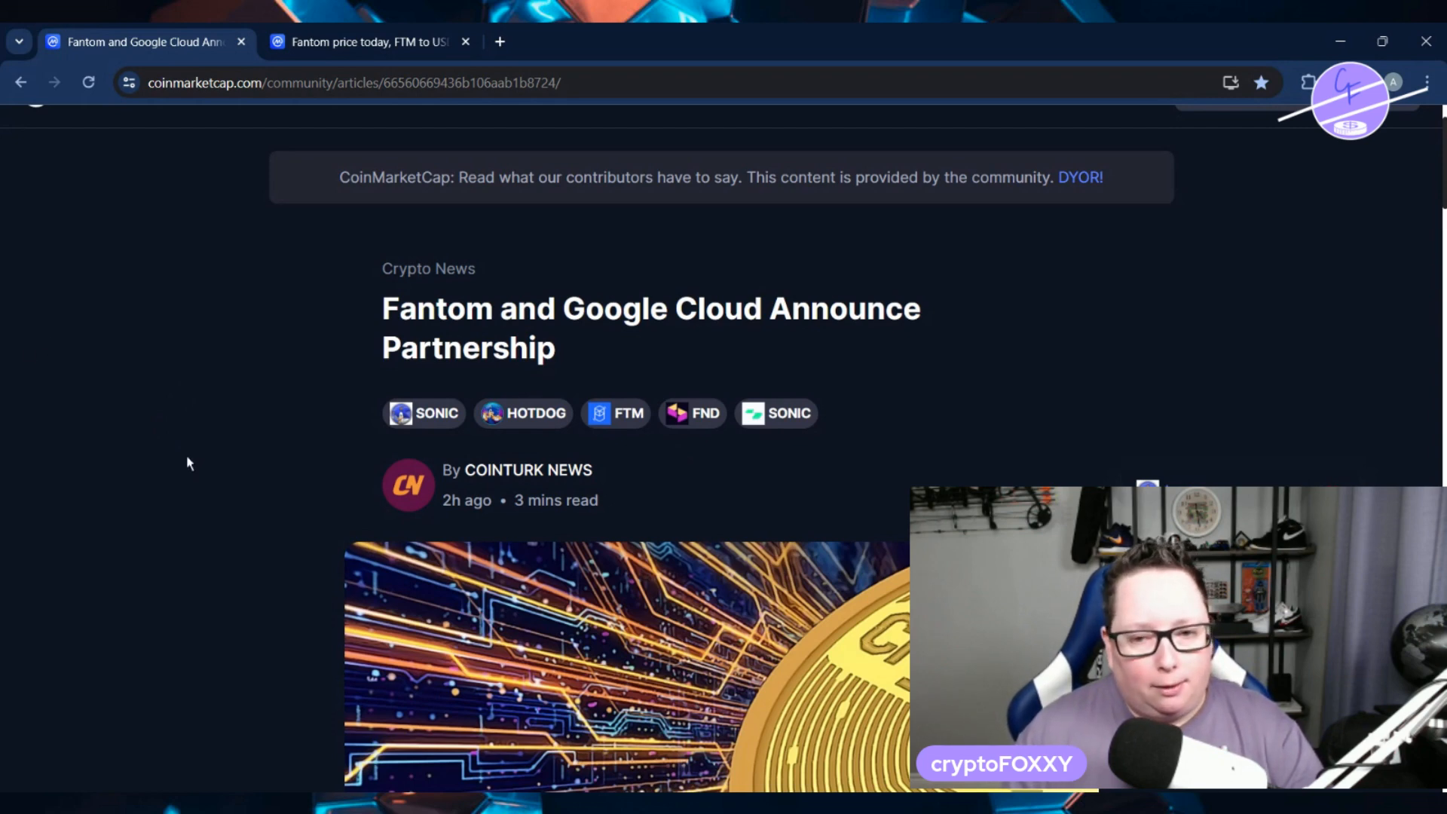
# Scroll the article past 'Join Forces' to the Fantom Foundation's quoted statement and embedded post.
pyautogui.scroll(-3)
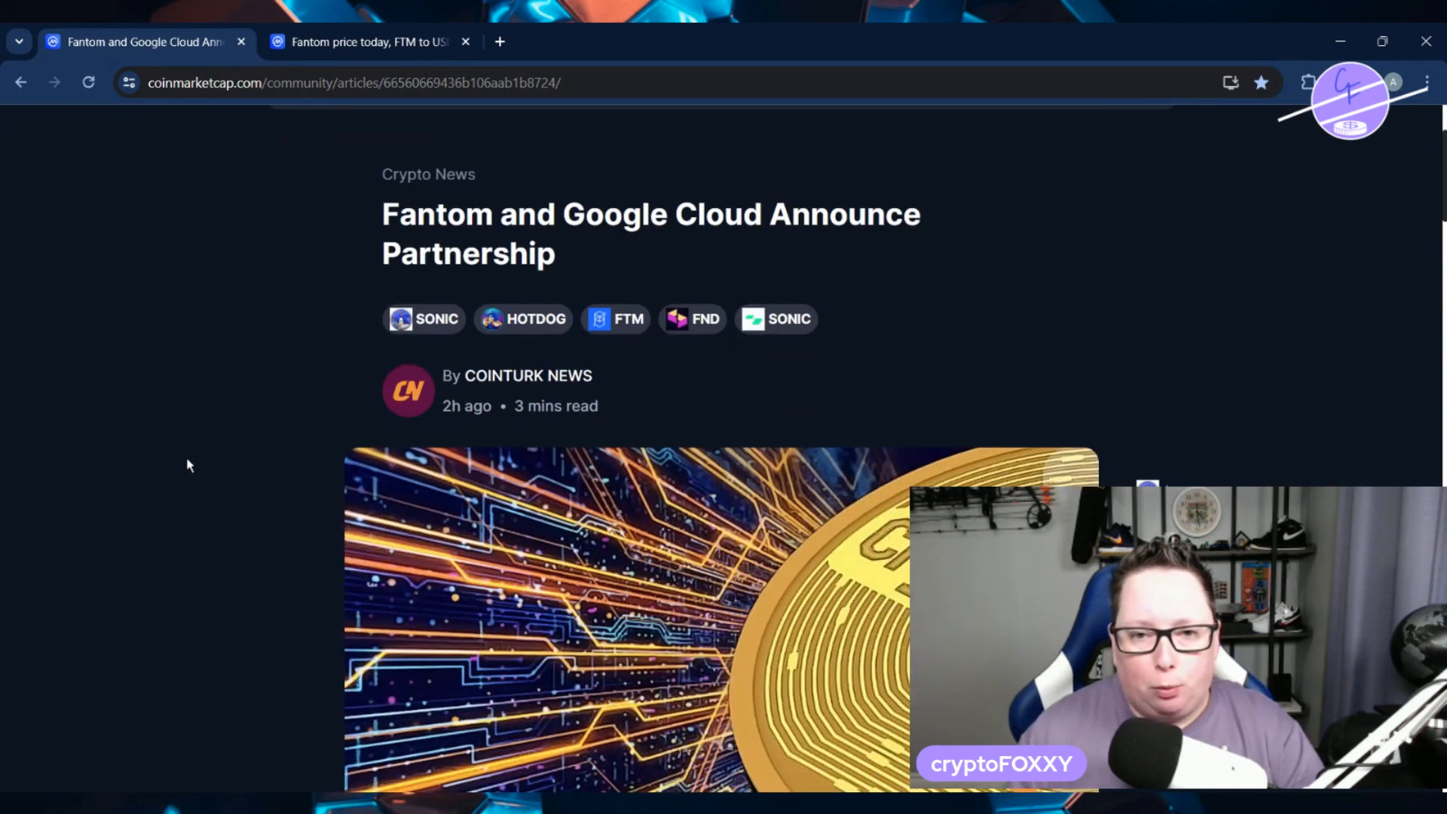
pyautogui.scroll(-3)
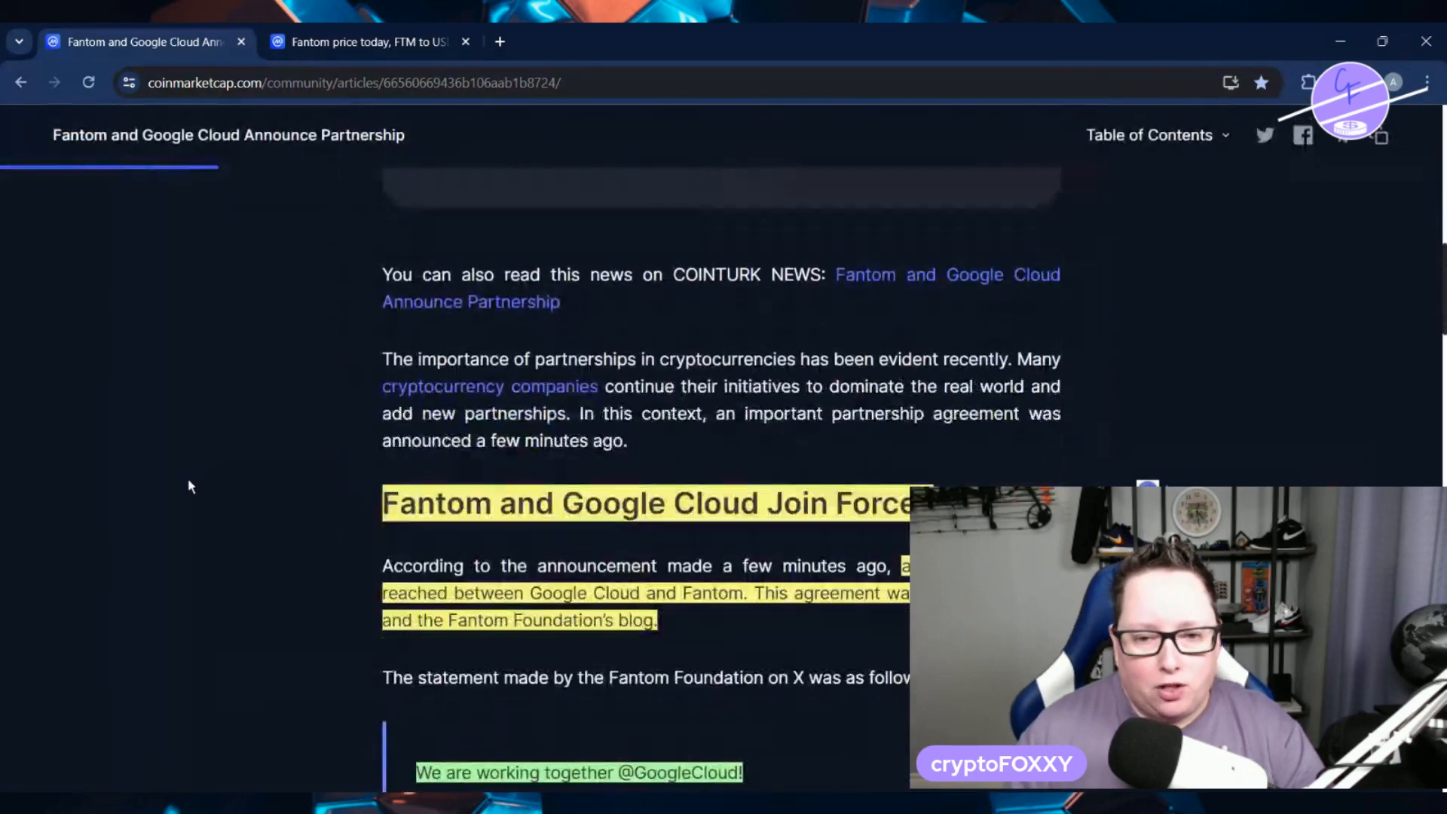
pyautogui.scroll(-3)
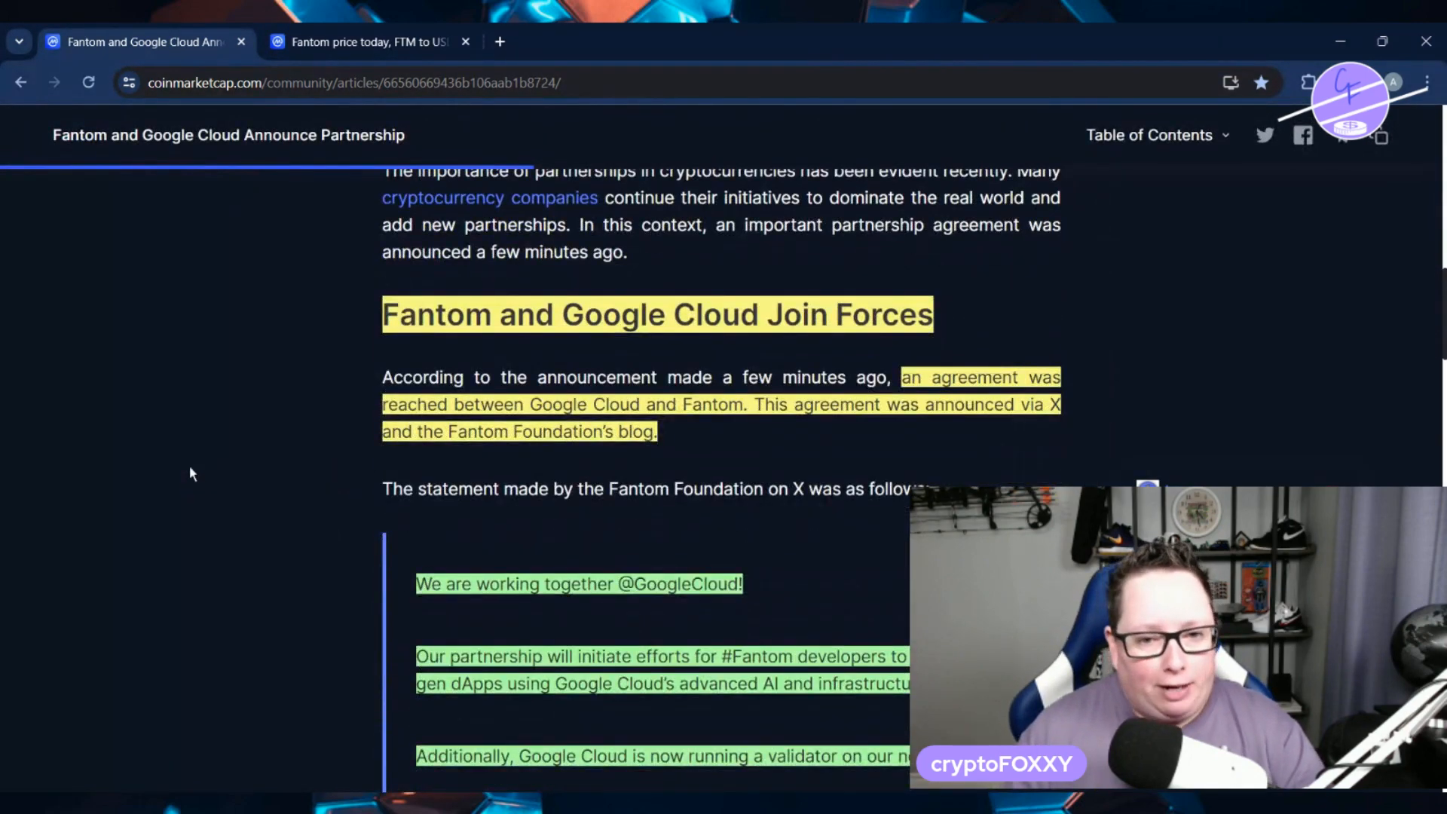
pyautogui.scroll(-3)
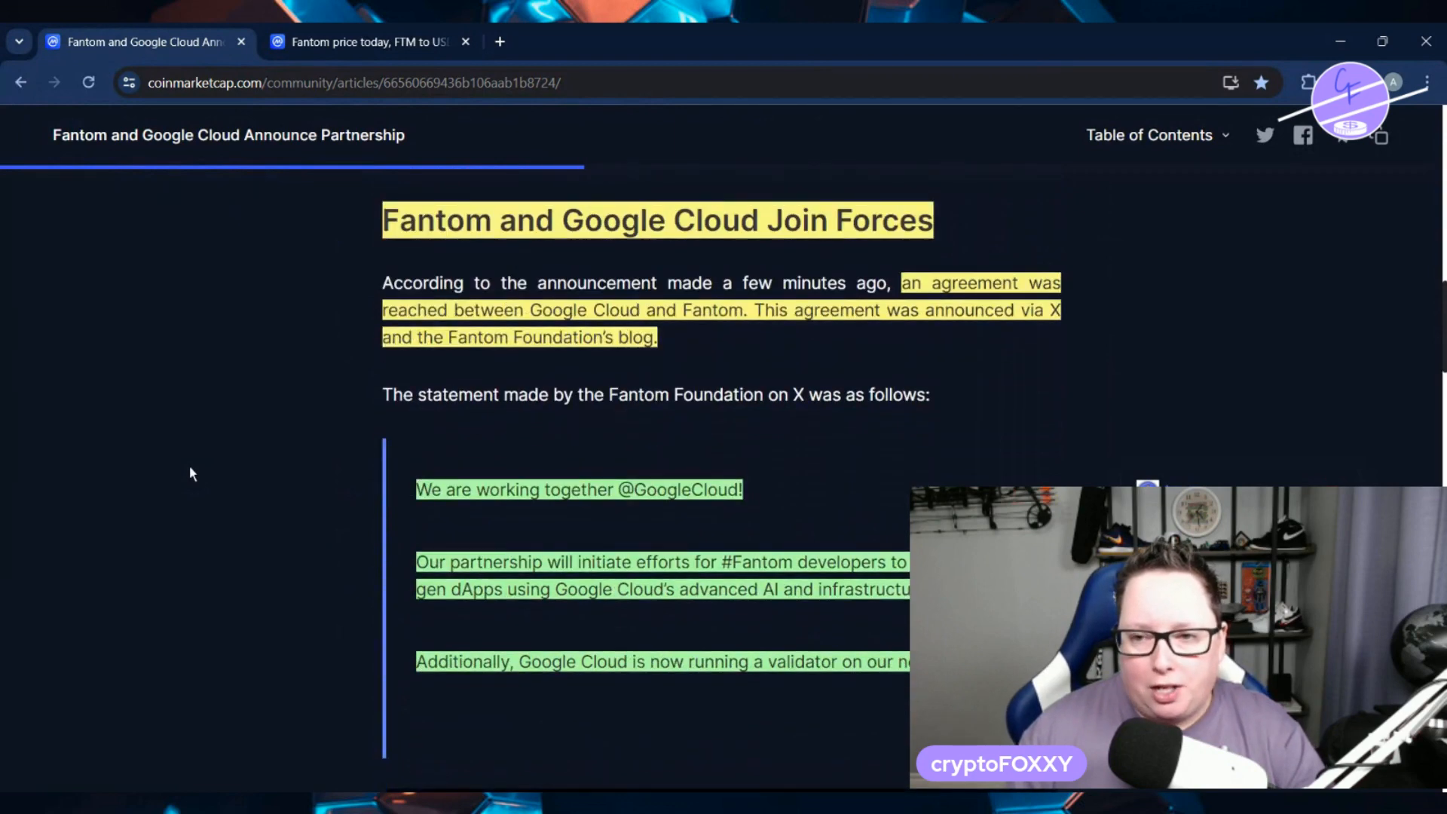
pyautogui.scroll(-3)
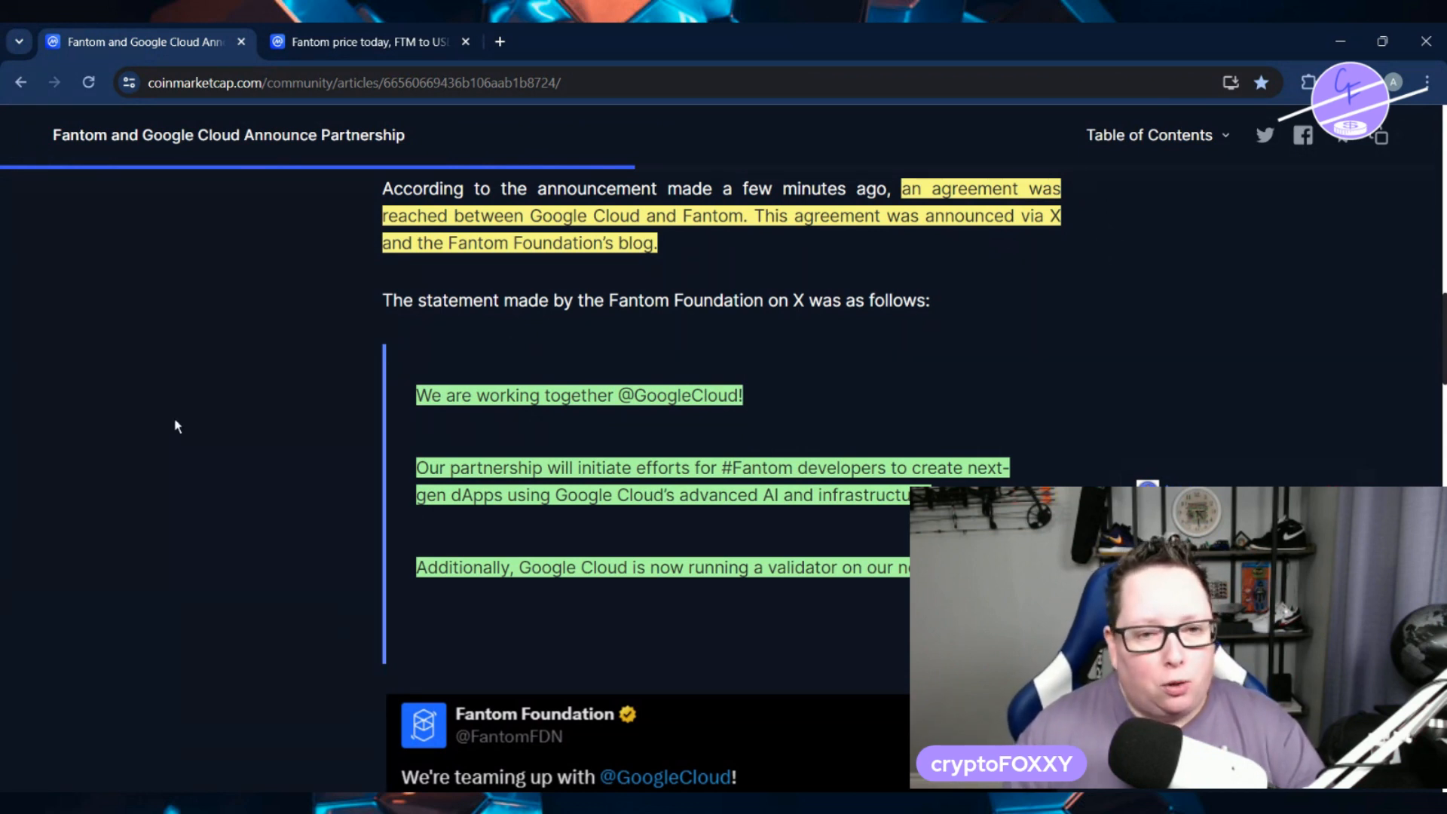
pyautogui.scroll(-3)
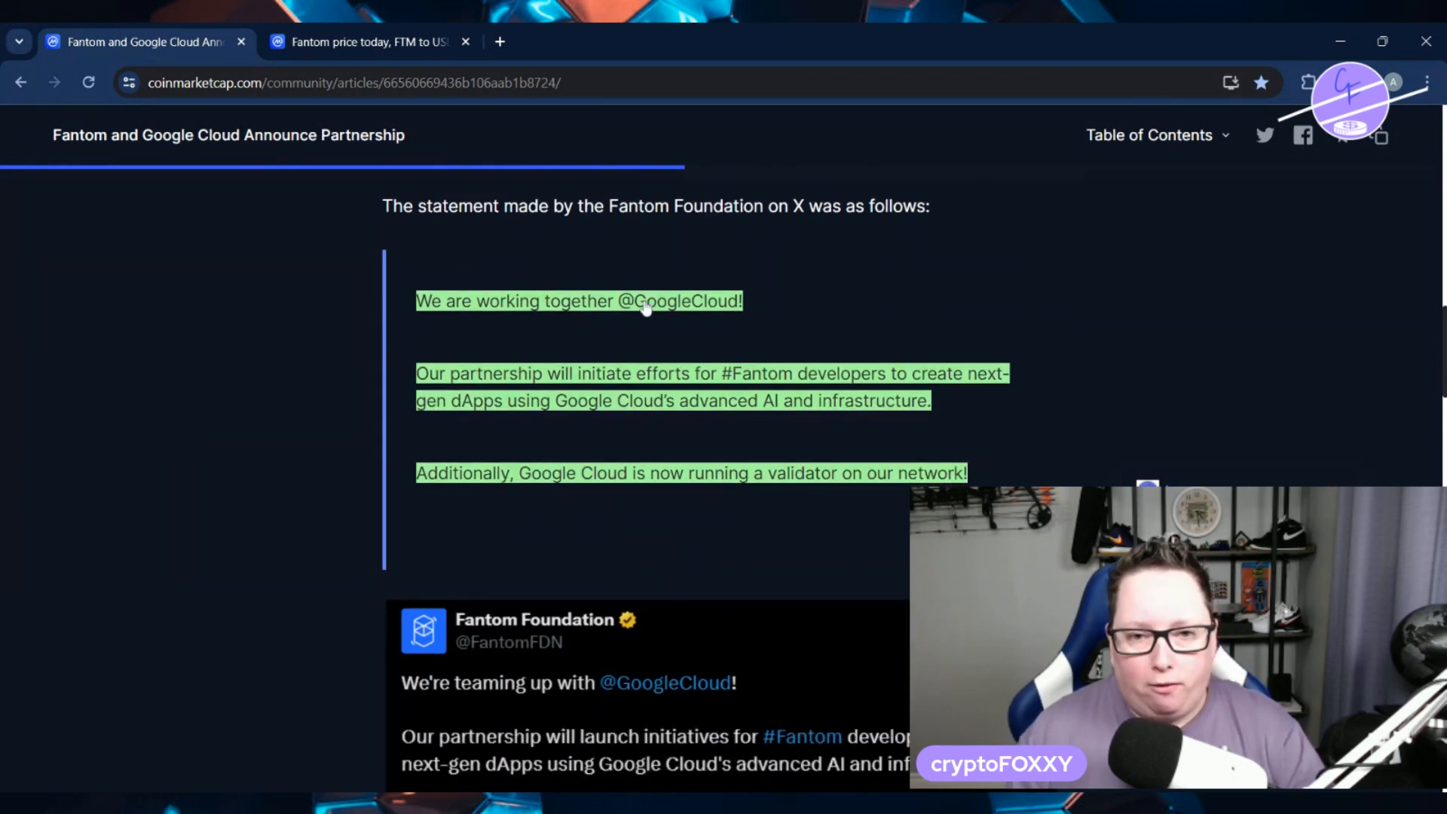
pyautogui.scroll(-3)
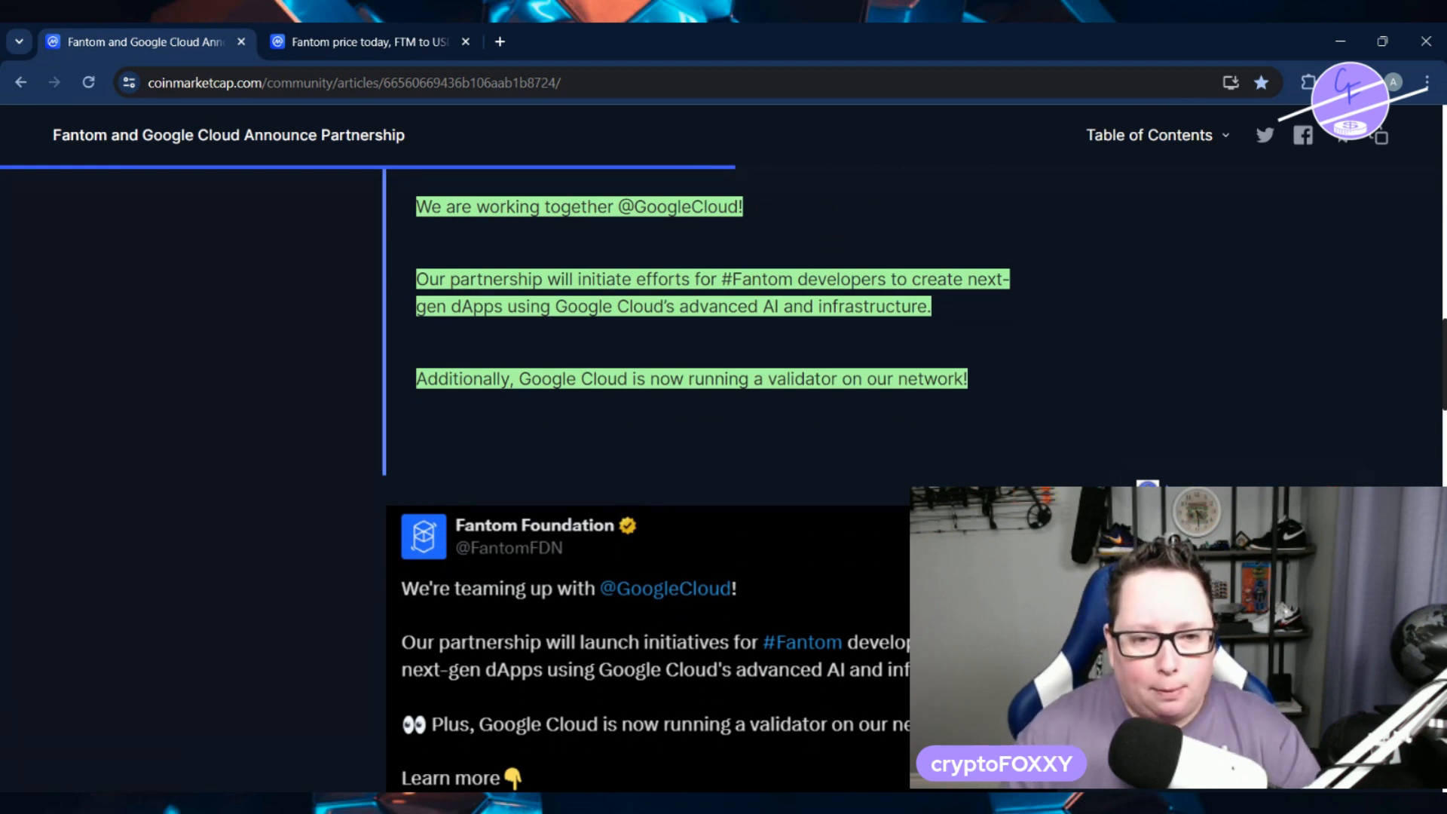
pyautogui.moveTo(248, 337)
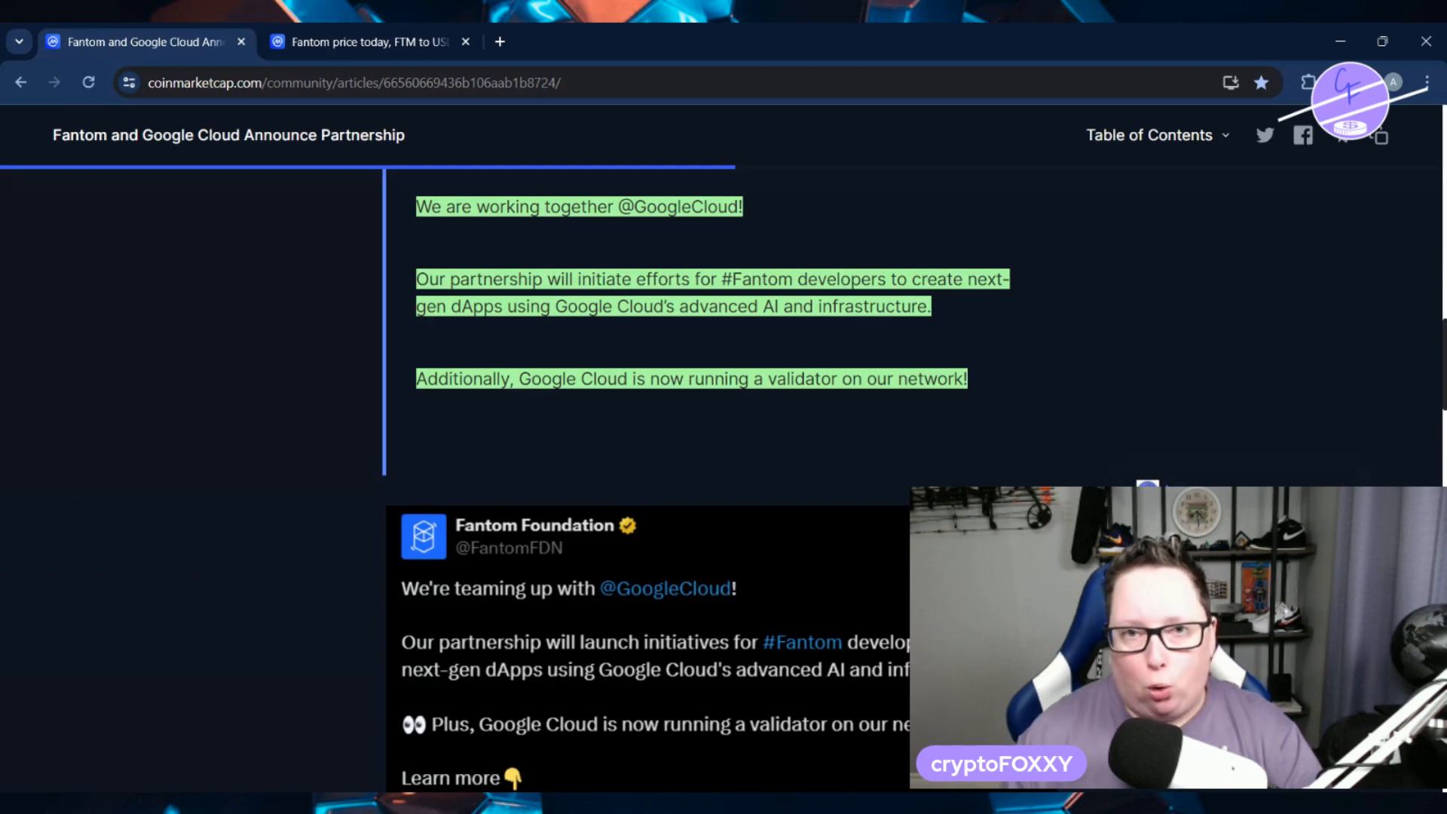
# Scroll through Michael Kong's statement to the paragraph on FTM falling to $0.8231.
pyautogui.scroll(-3)
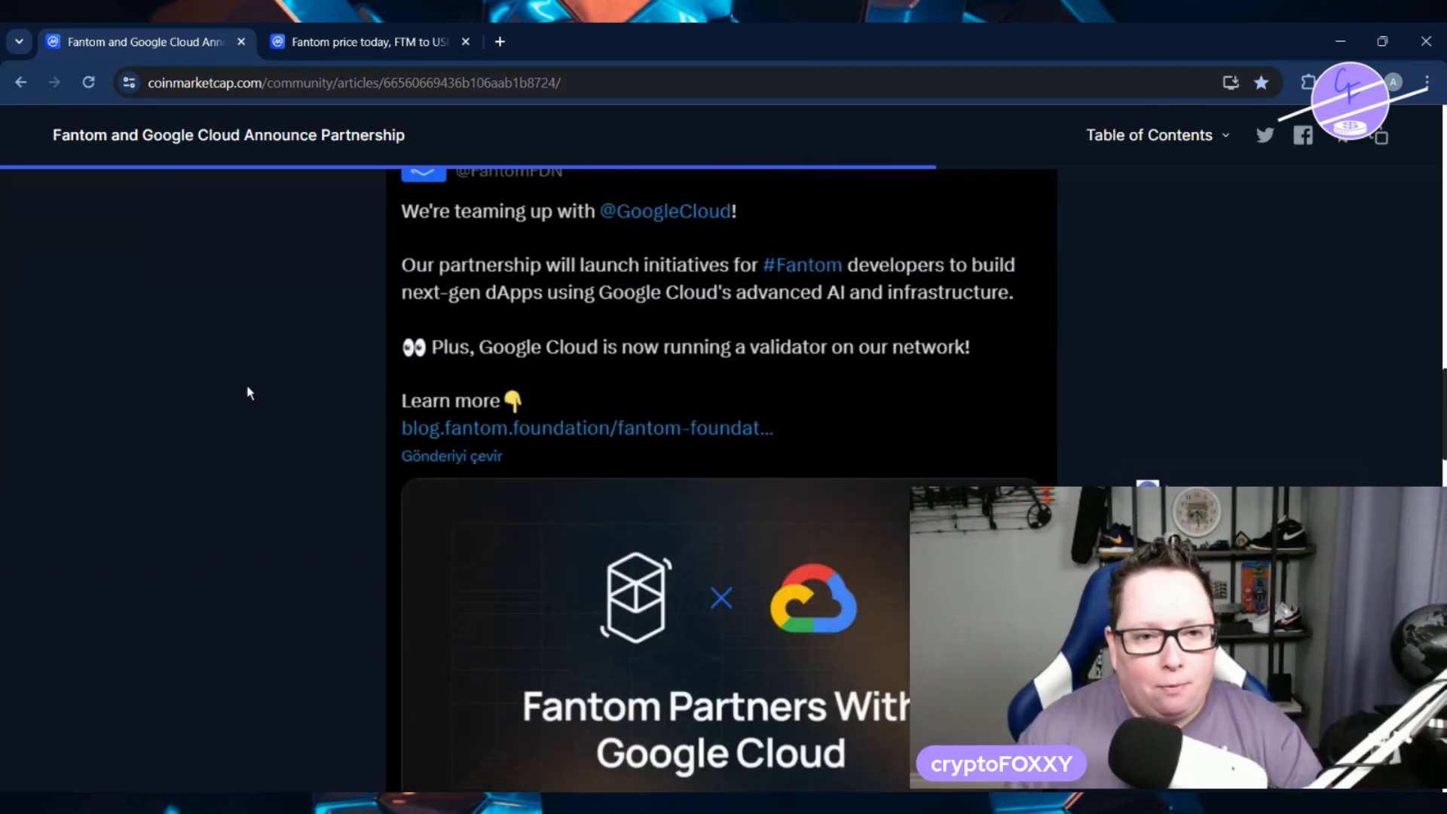
pyautogui.scroll(3)
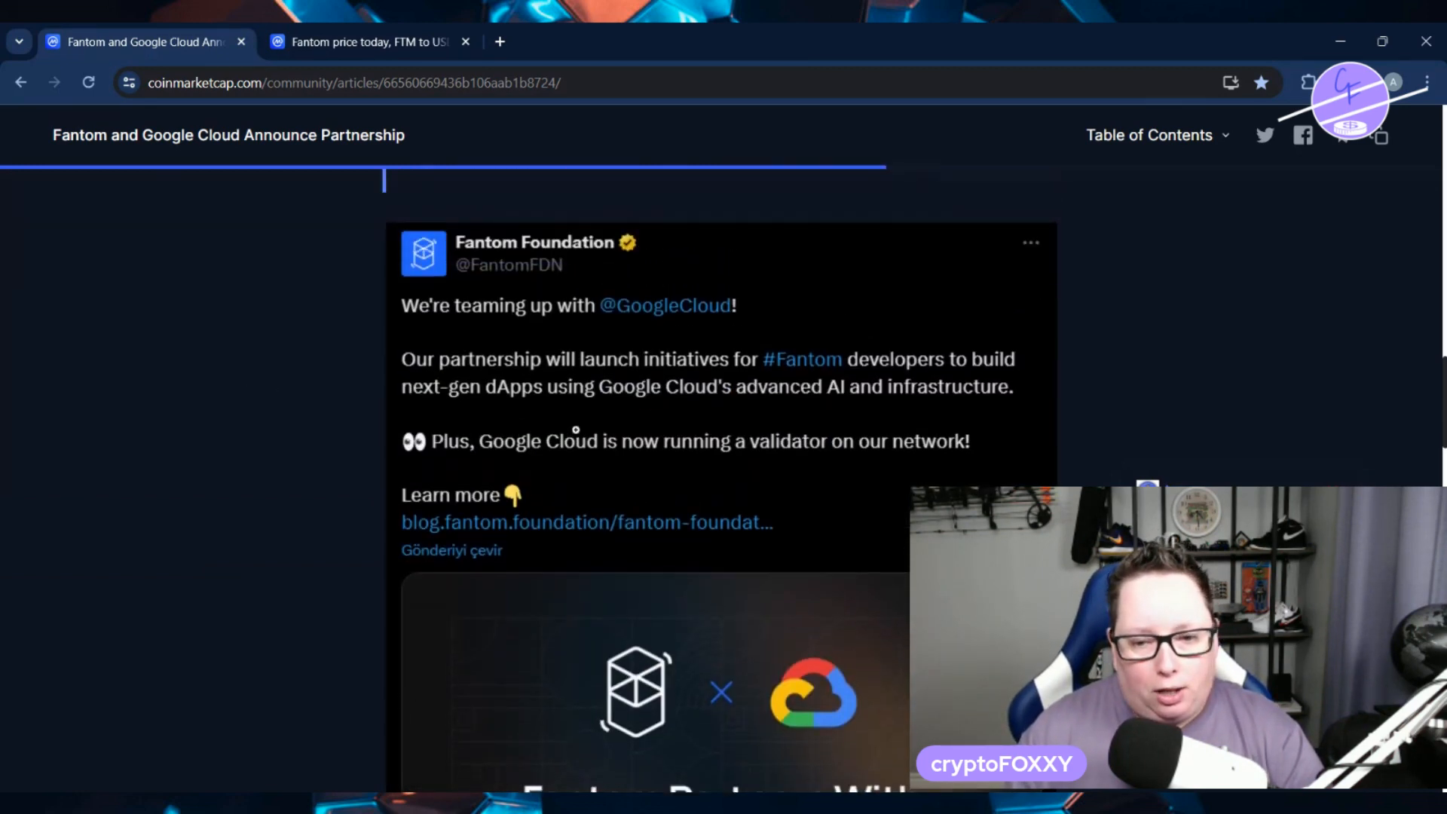
pyautogui.scroll(-3)
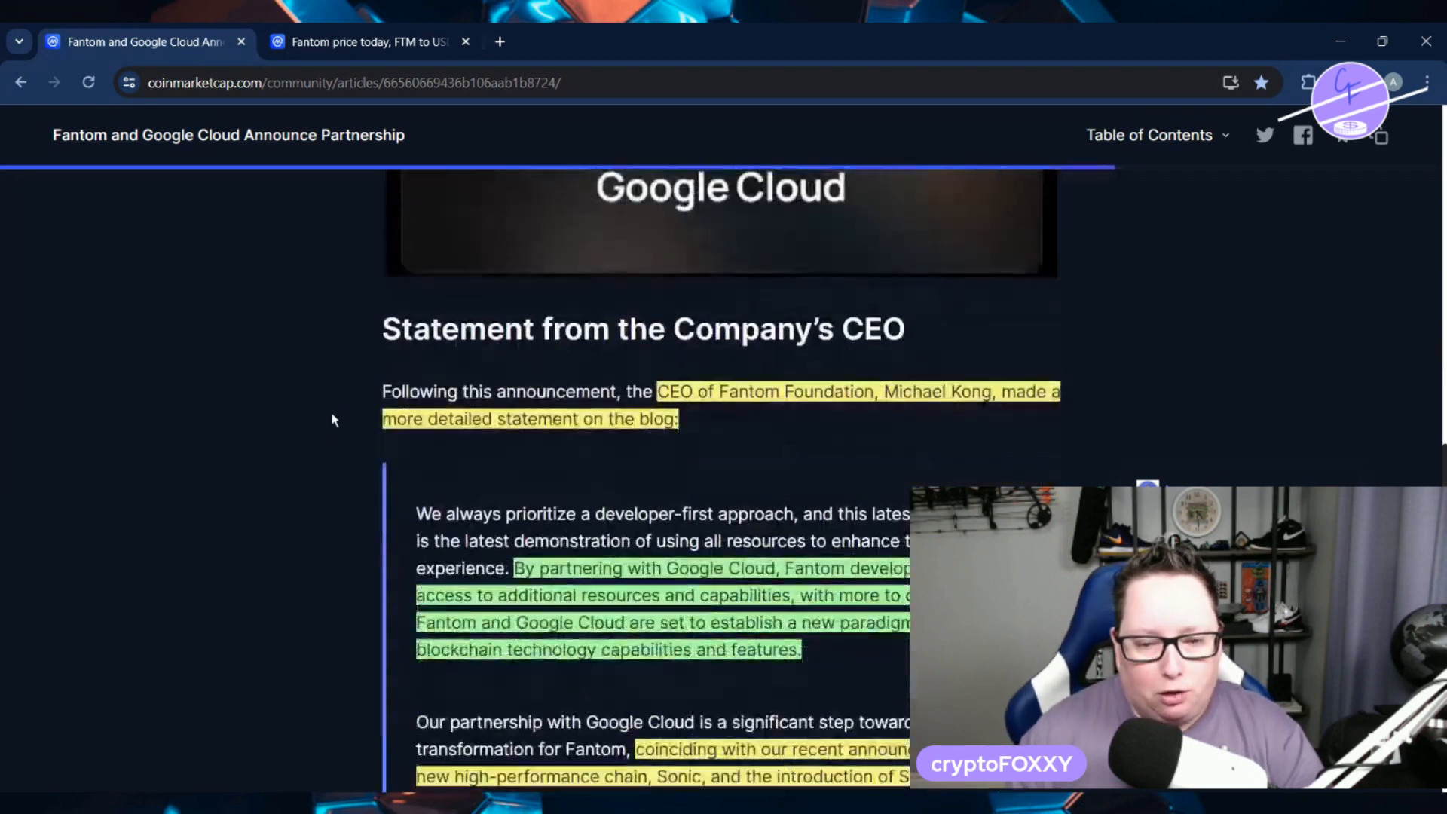
pyautogui.scroll(-3)
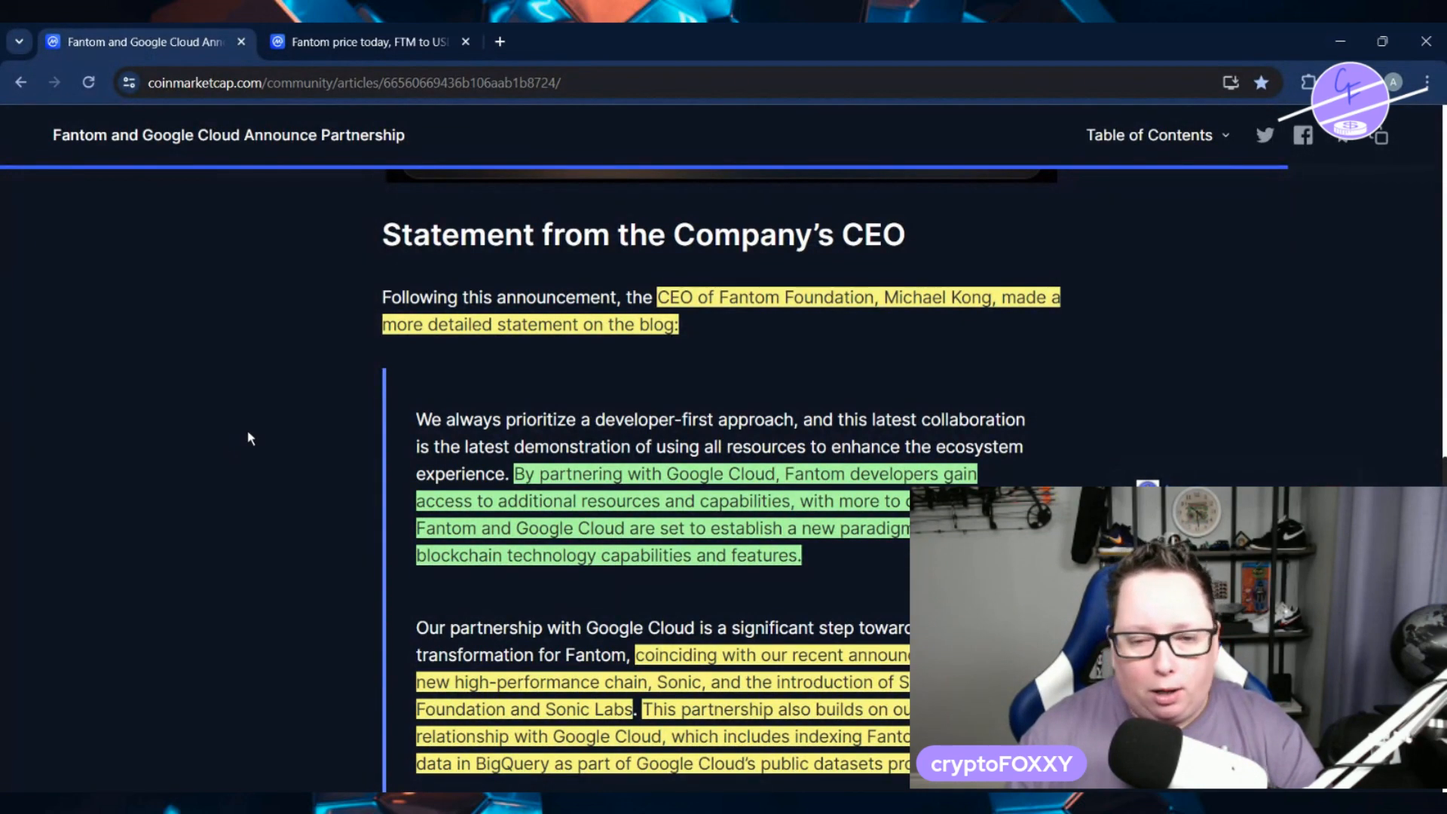
pyautogui.scroll(-3)
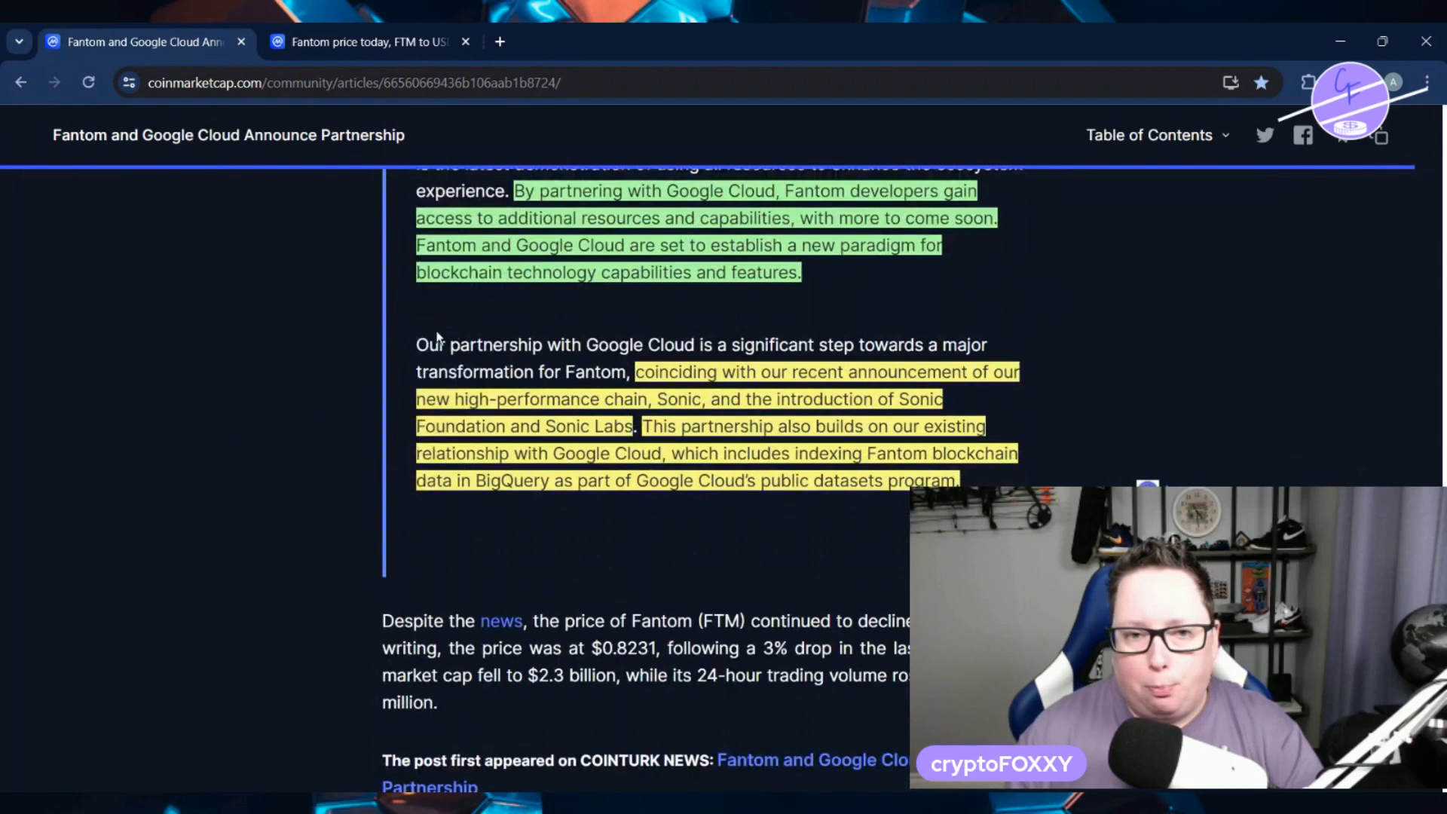
pyautogui.moveTo(269, 351)
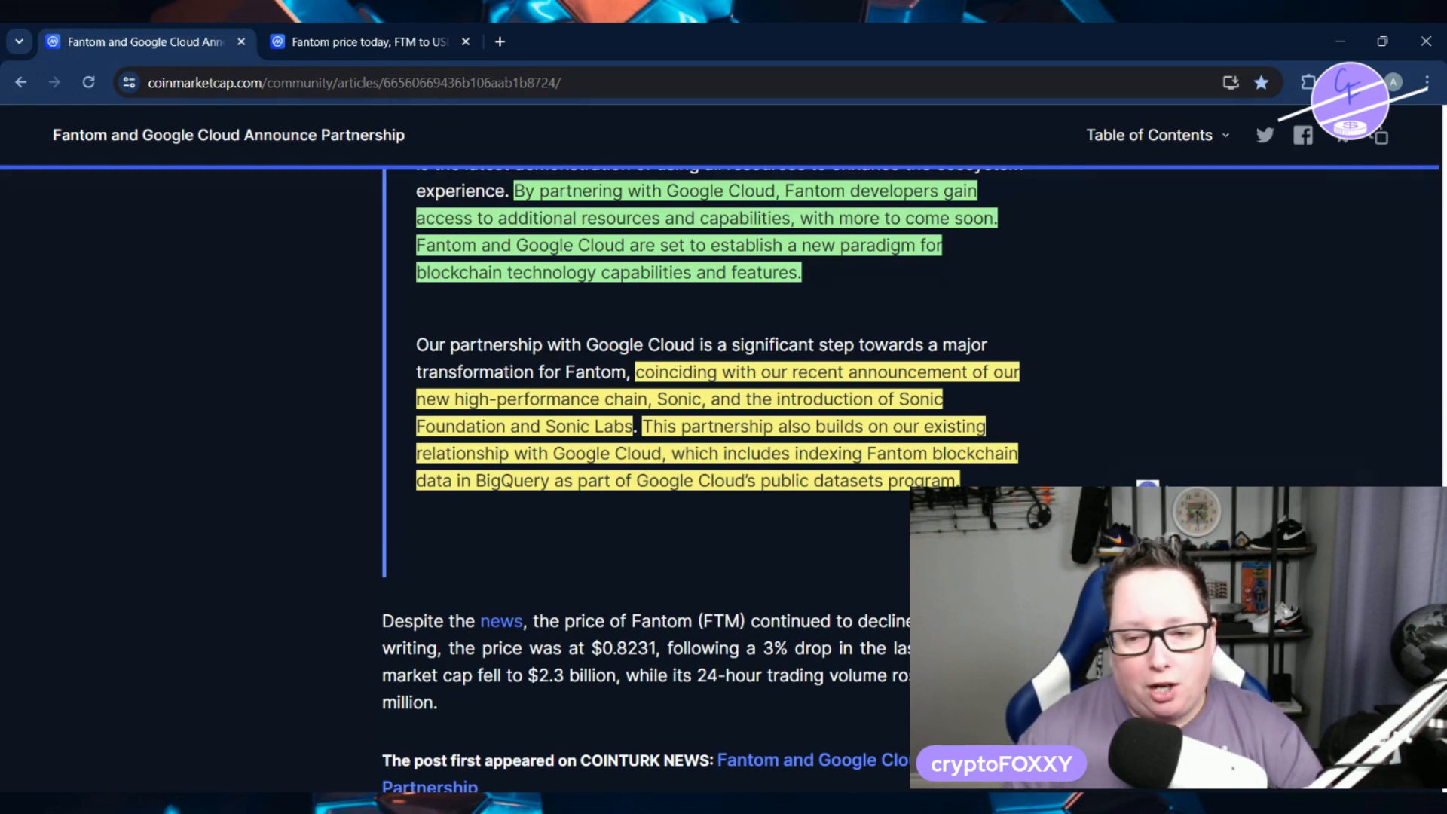
# Scroll to the article's end showing 57 views, COINTURK NEWS credit and FTM at $0.807.
pyautogui.scroll(-3)
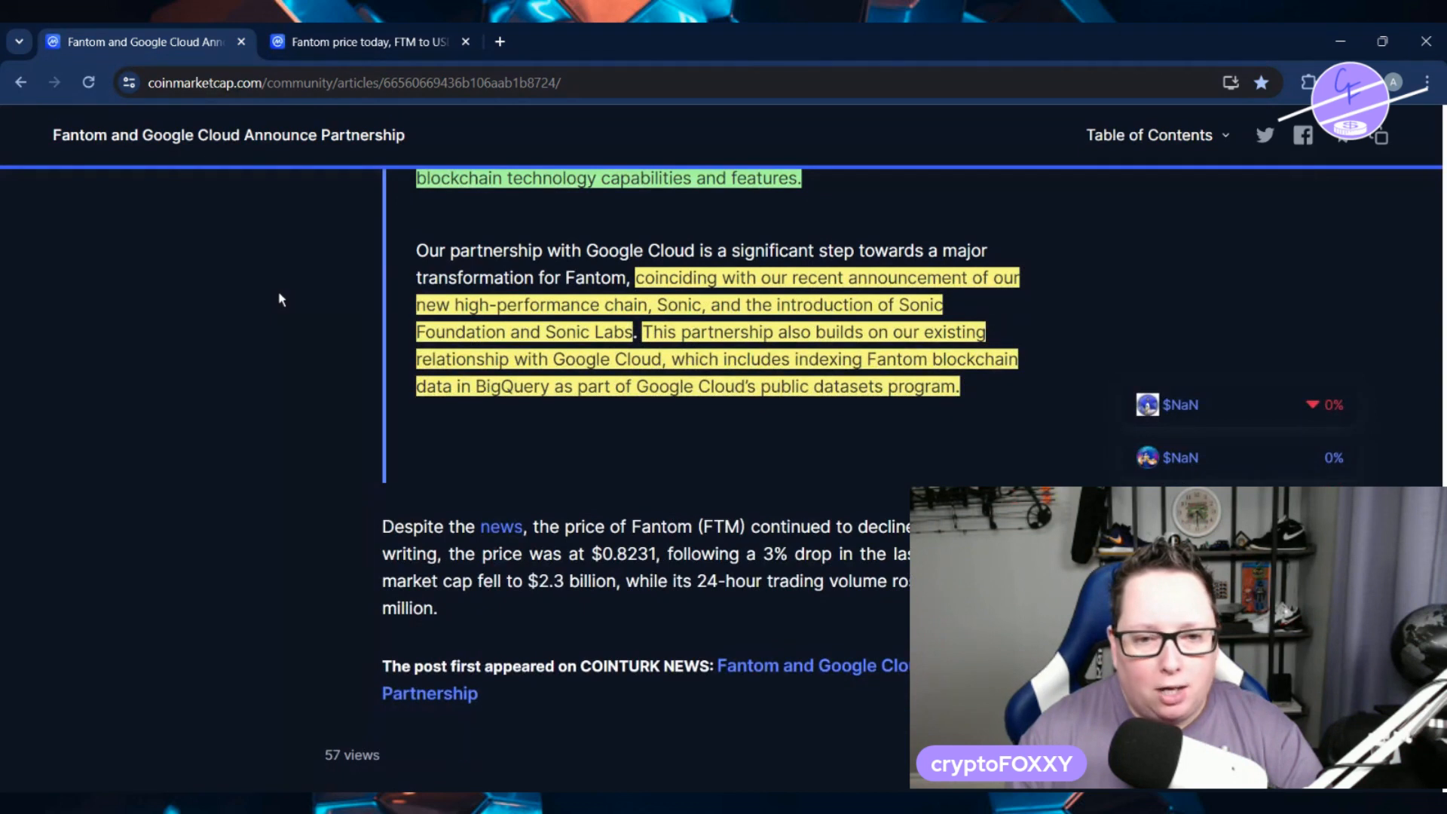
pyautogui.scroll(-3)
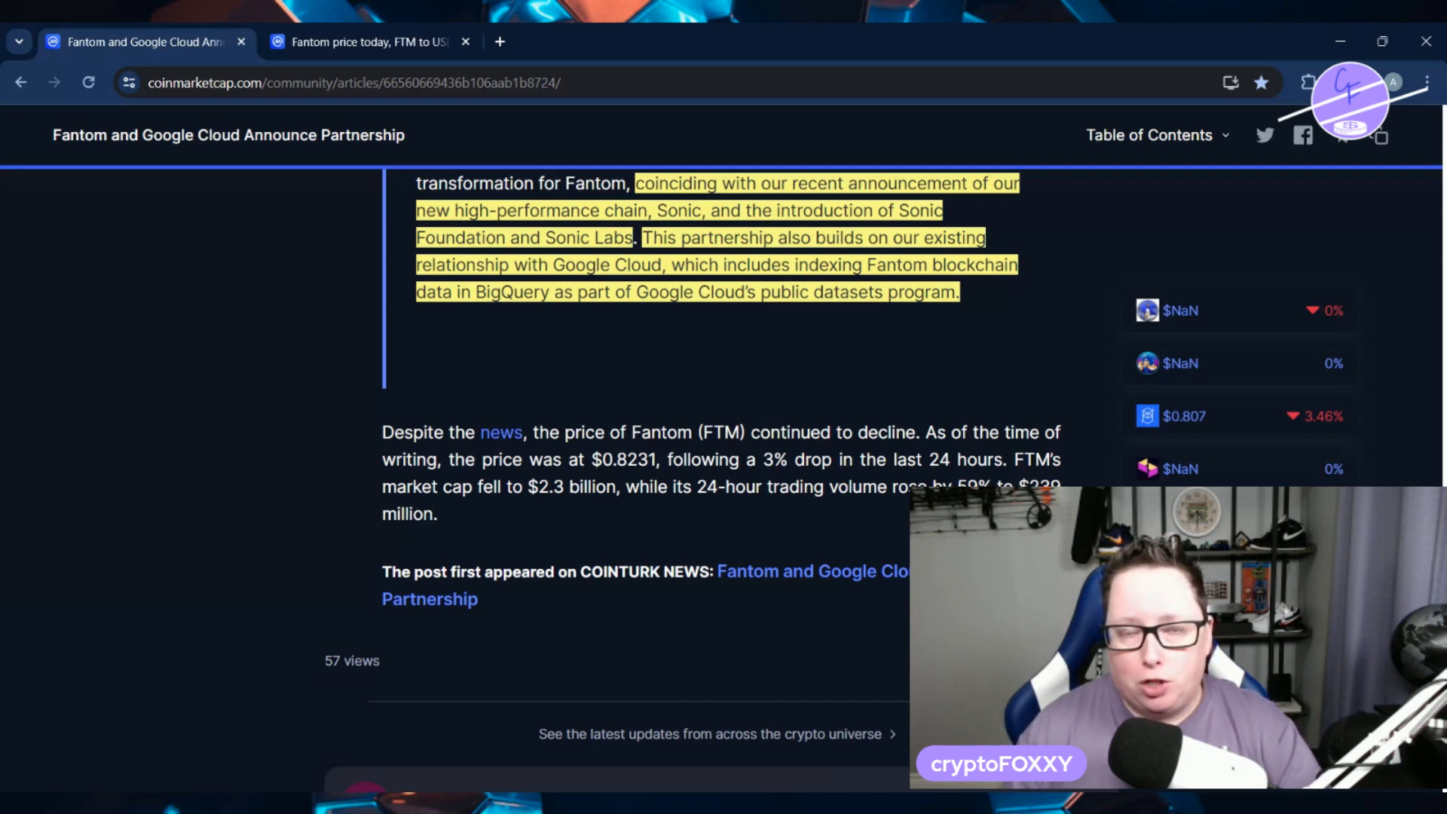
# Switch to the Fantom price page showing FTM at $0.817, down 6.92% over 7 days.
pyautogui.click(365, 42)
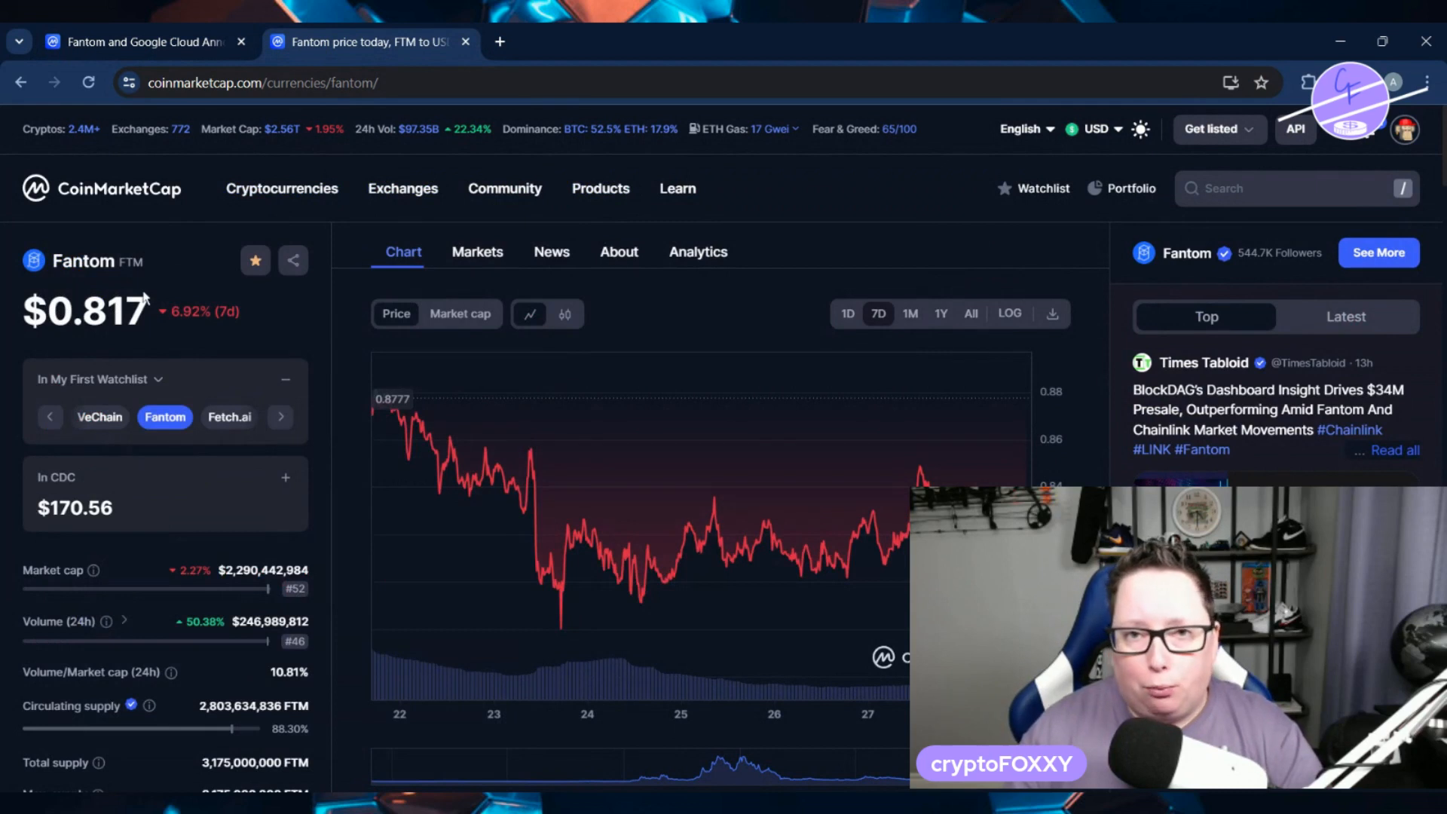
pyautogui.moveTo(192, 353)
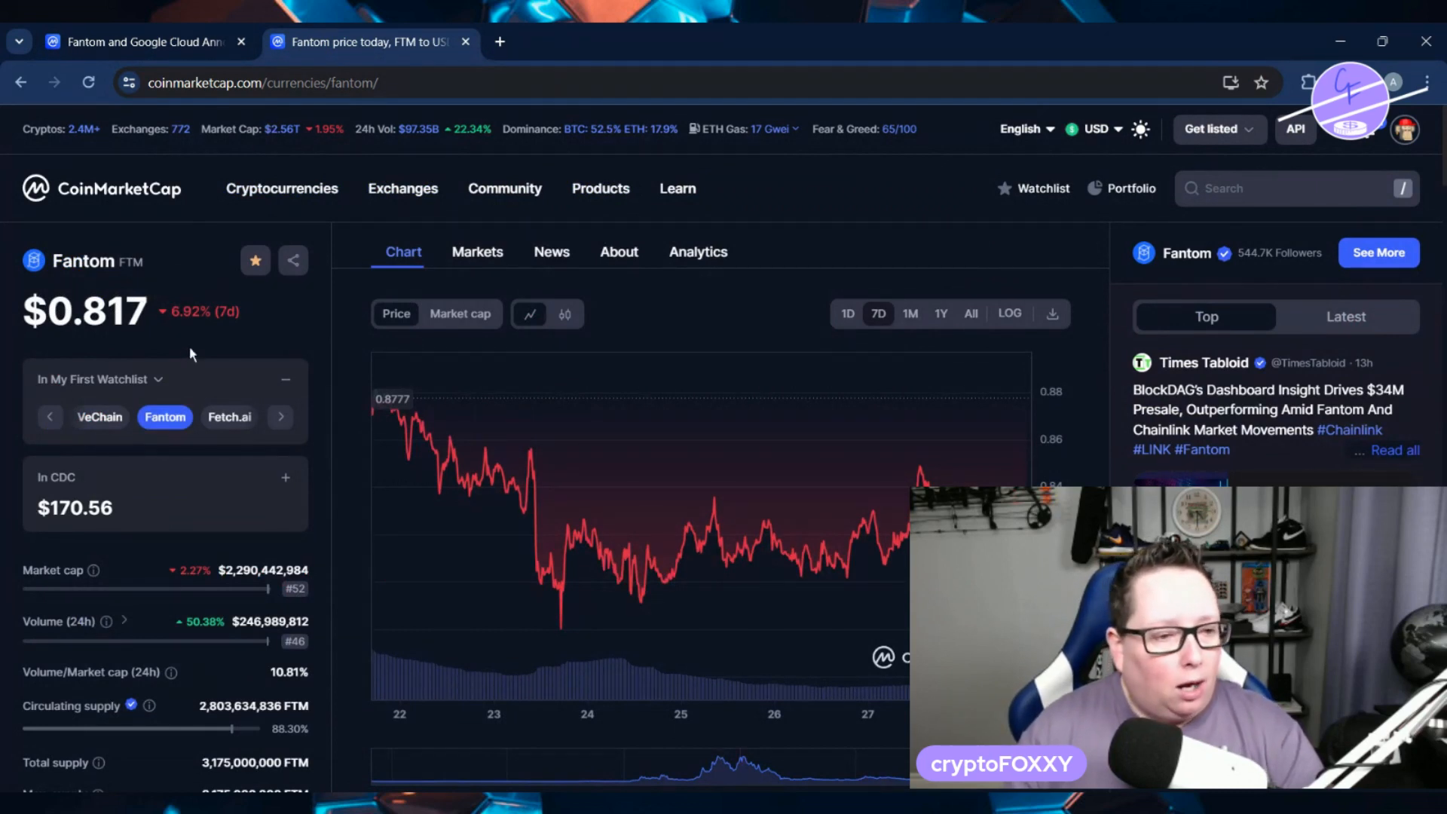
pyautogui.moveTo(164, 262)
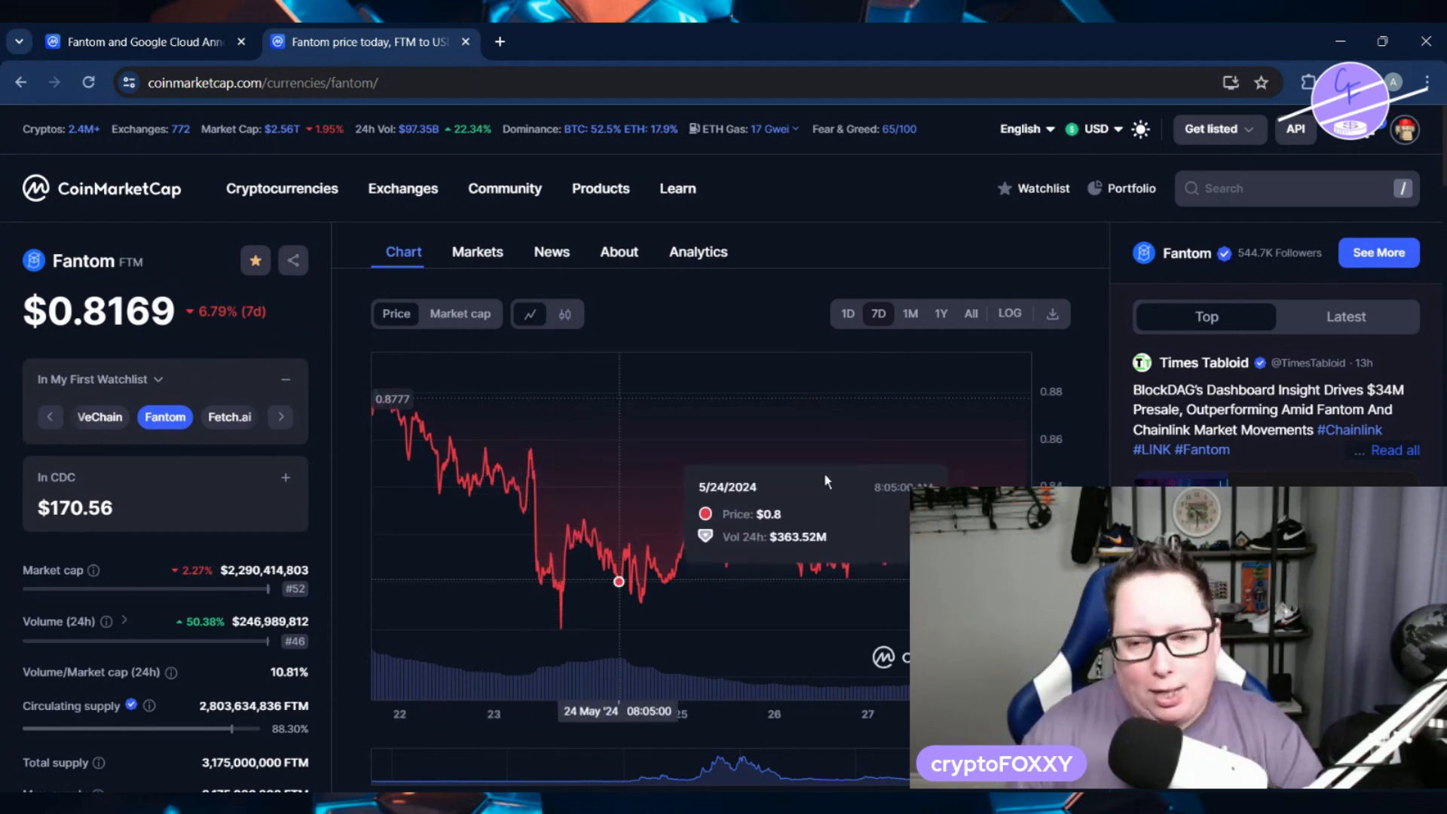
pyautogui.moveTo(827, 479)
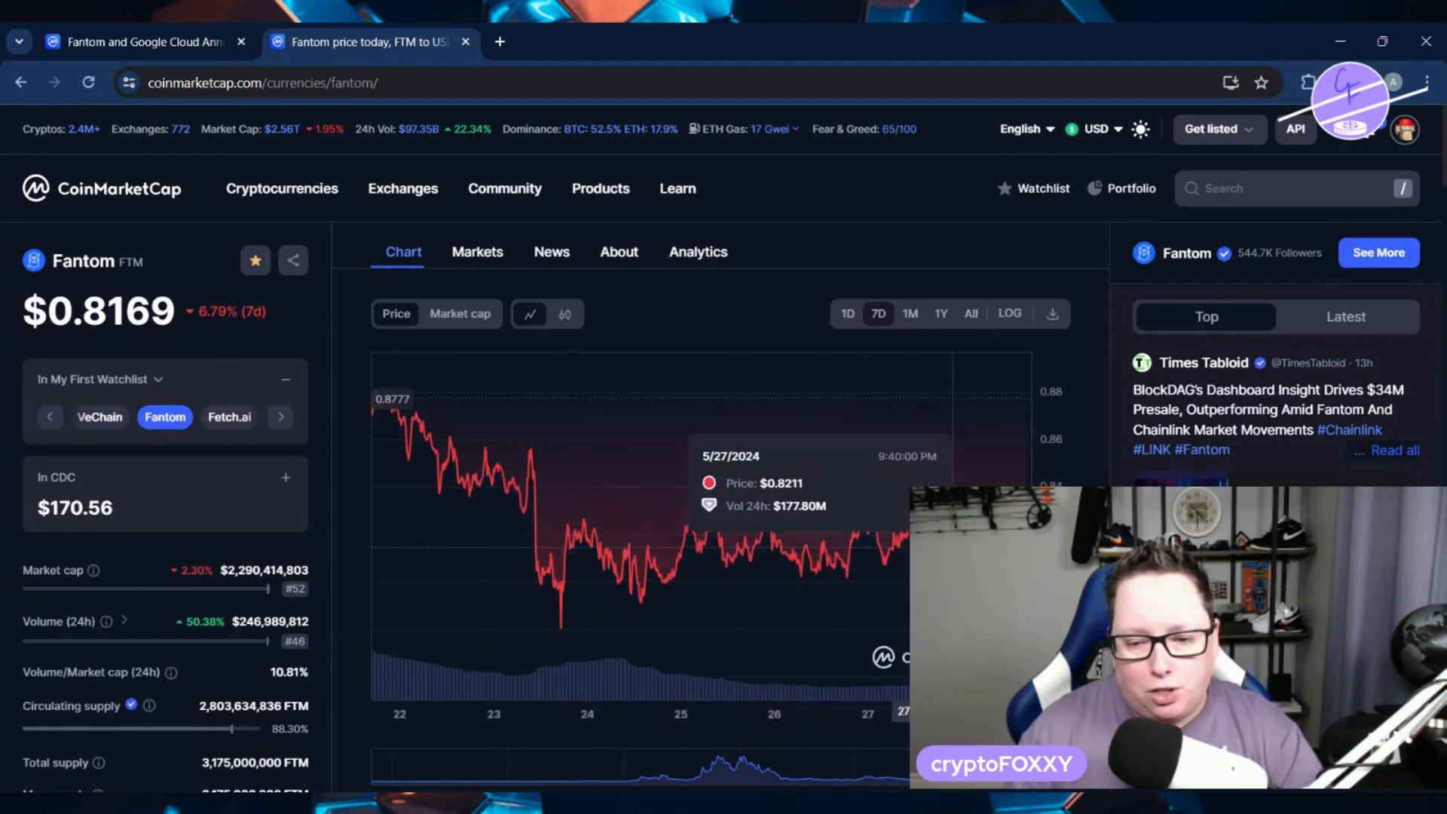
pyautogui.moveTo(928, 291)
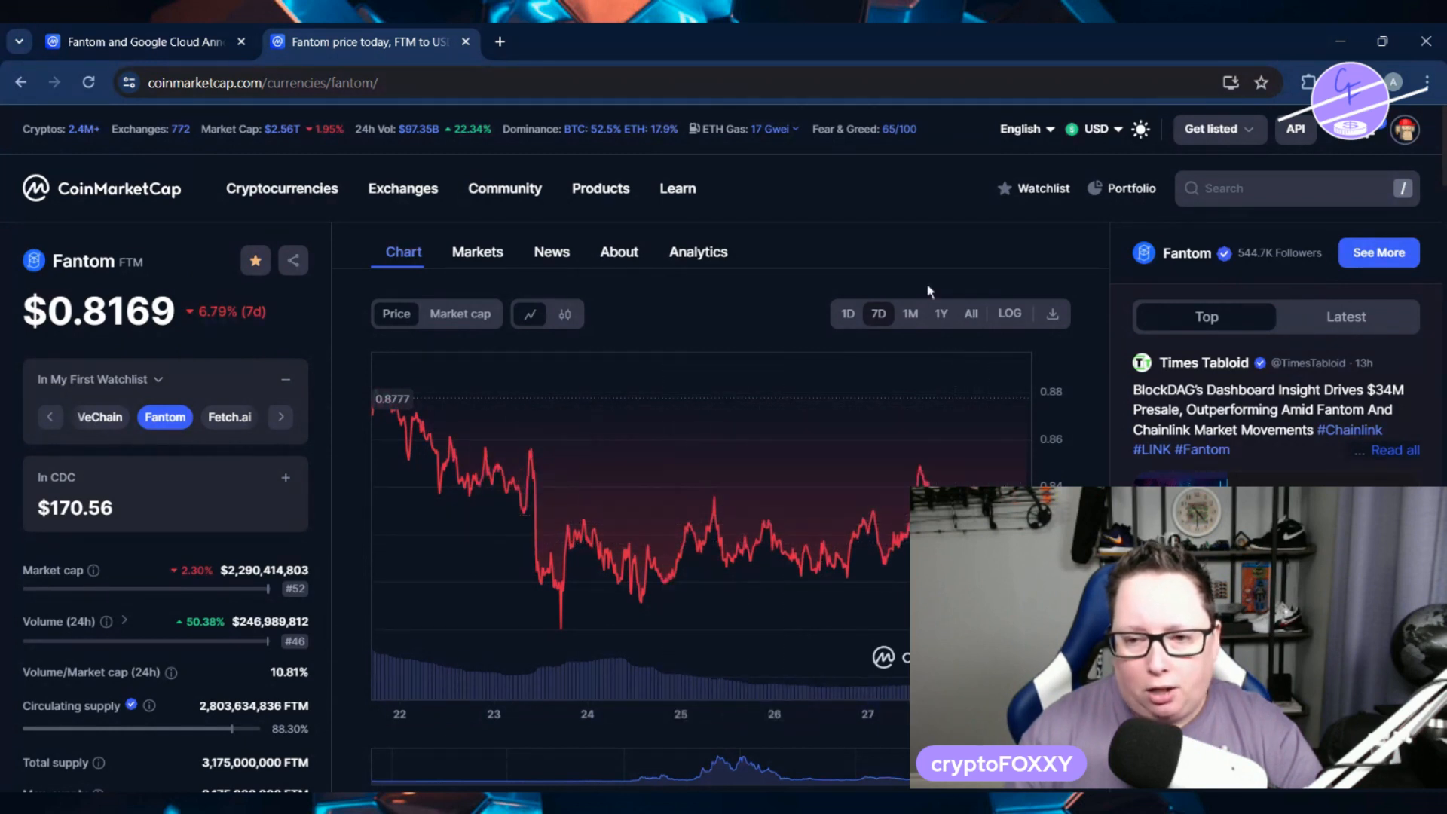
# Show the Fantom chart over one month, with FTM up 13.43%.
pyautogui.click(909, 314)
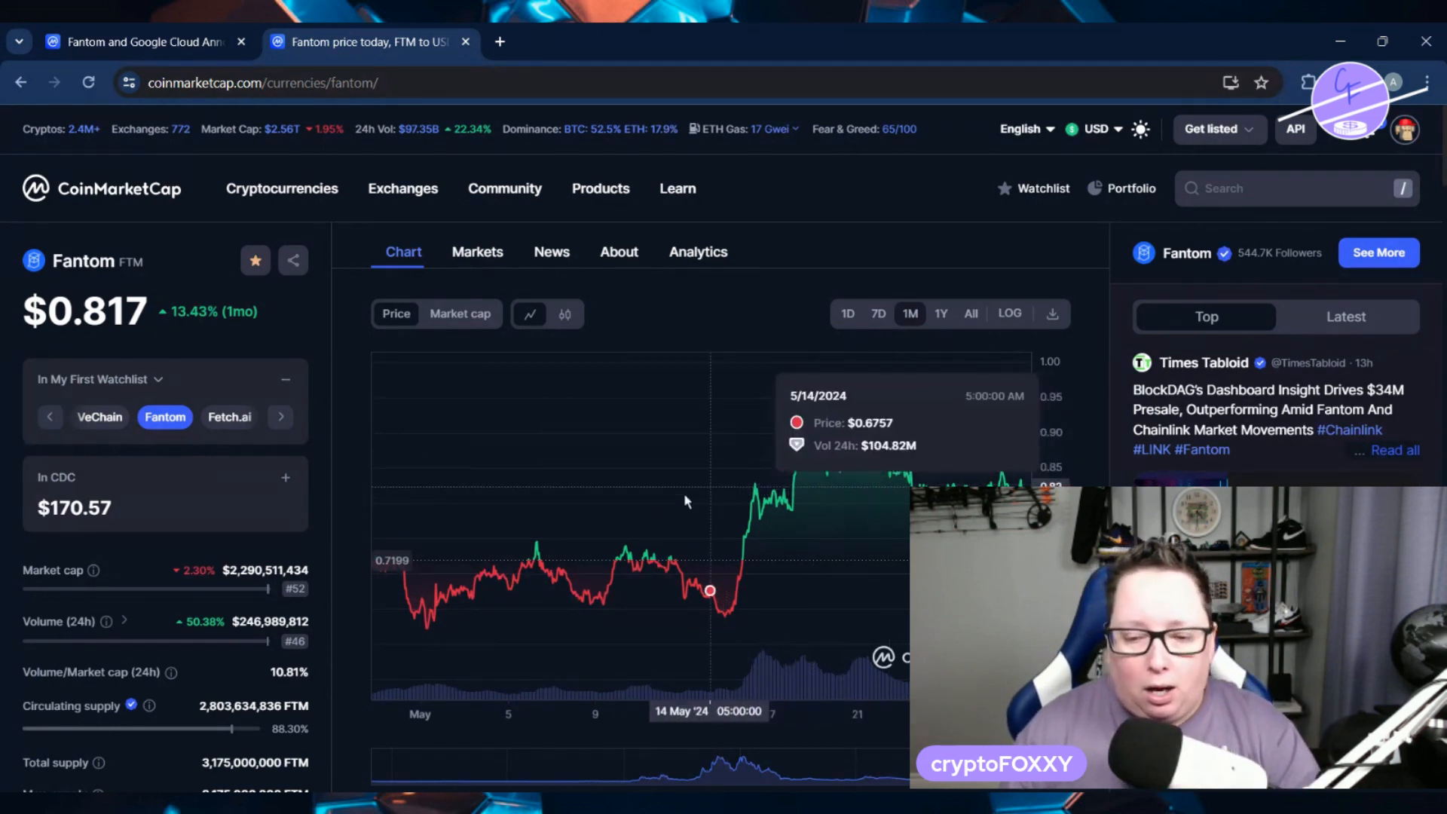
pyautogui.moveTo(344, 410)
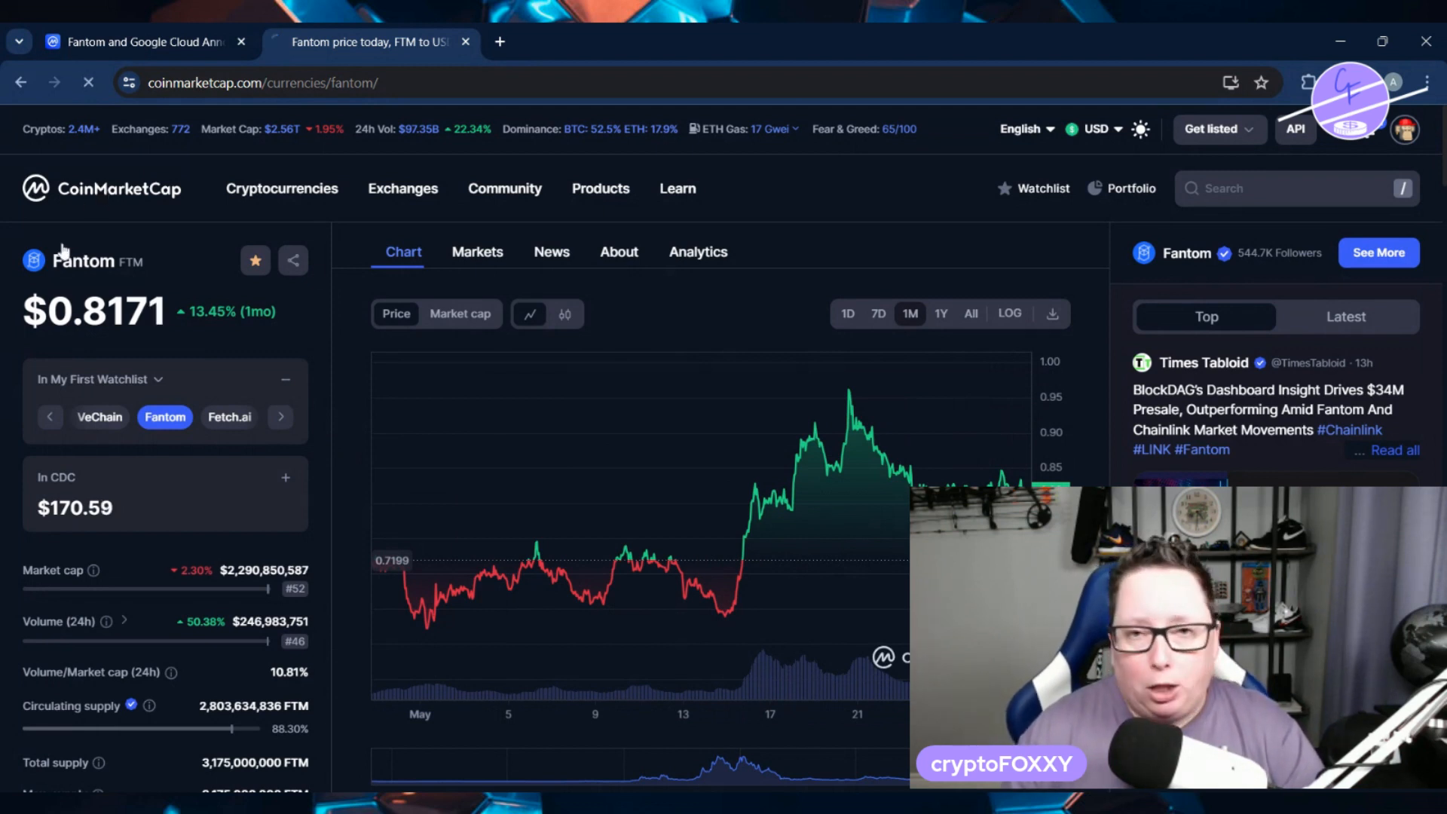
# Go to the CoinMarketCap homepage rankings table showing Bitcoin at $68,258 and Ethereum at $3,816.
pyautogui.click(101, 189)
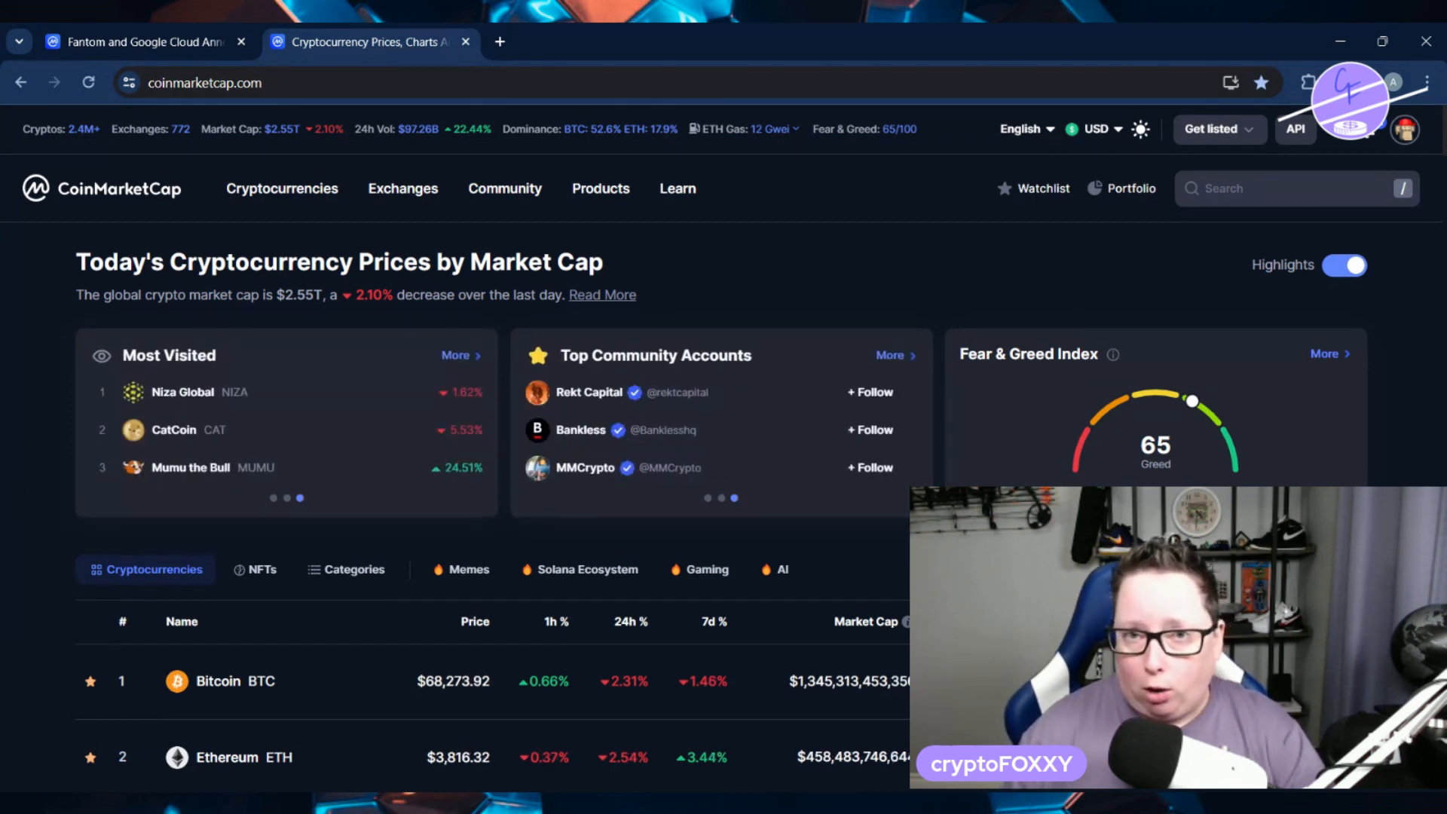
pyautogui.moveTo(350, 220)
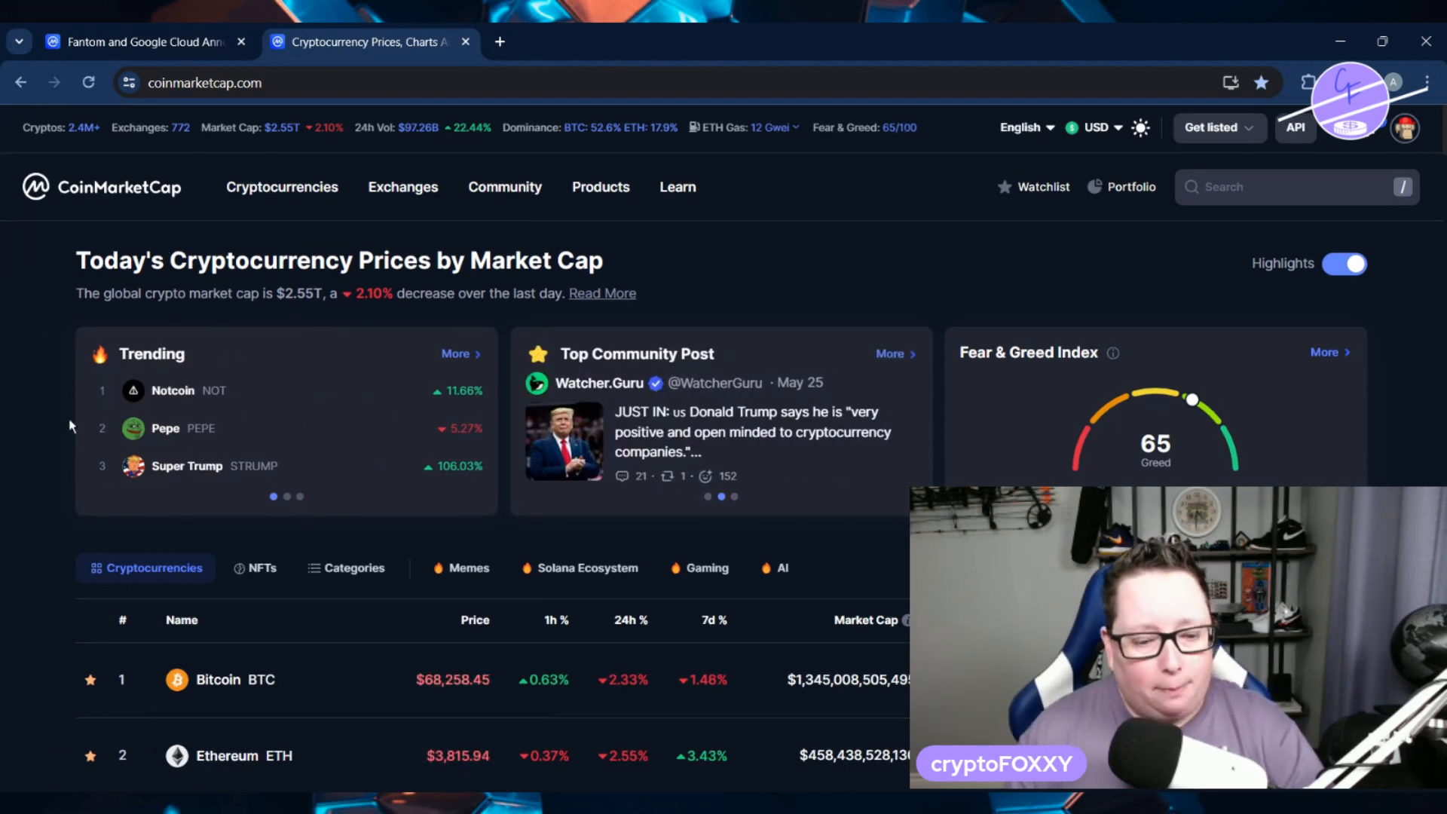
pyautogui.scroll(-3)
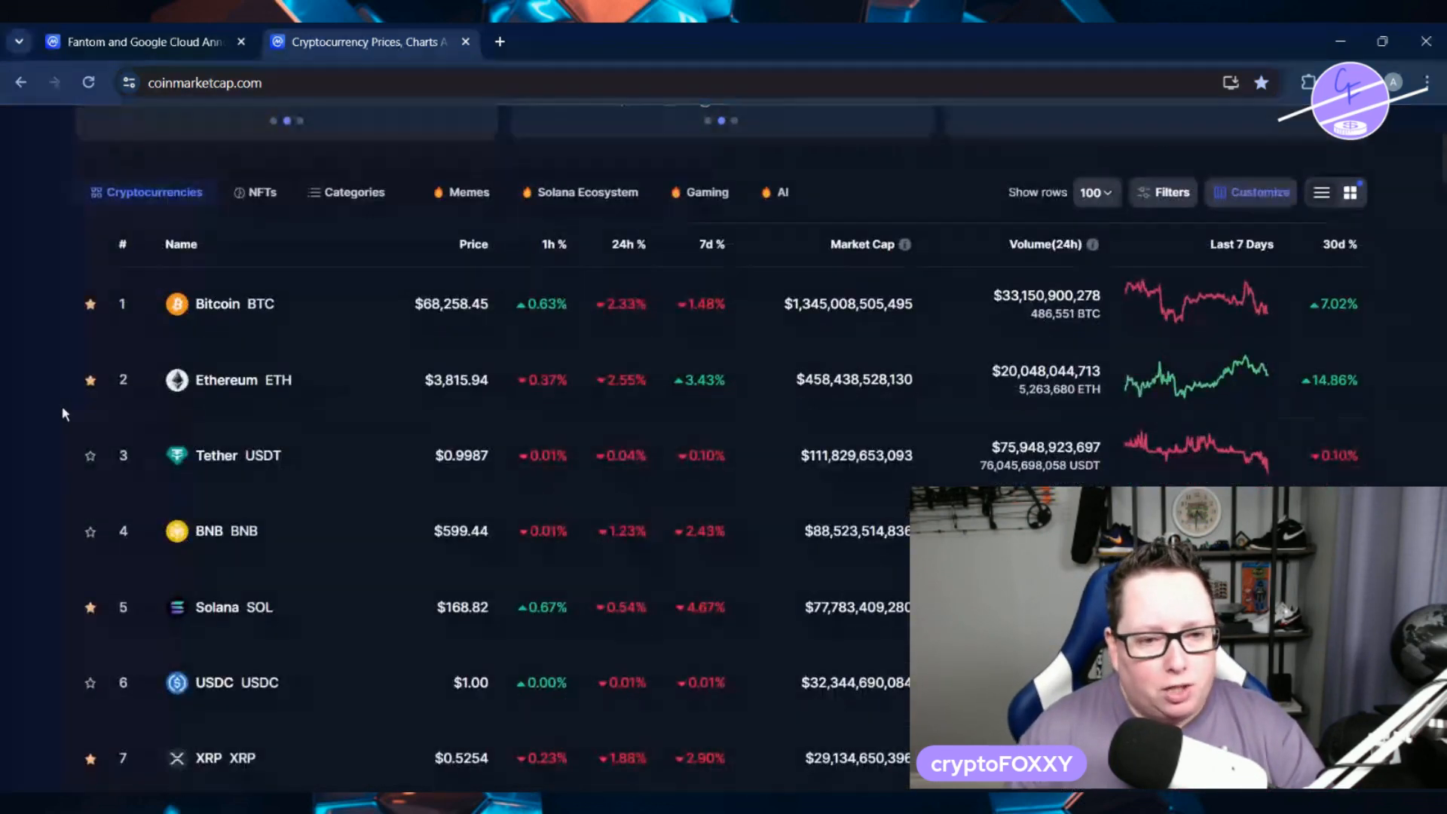